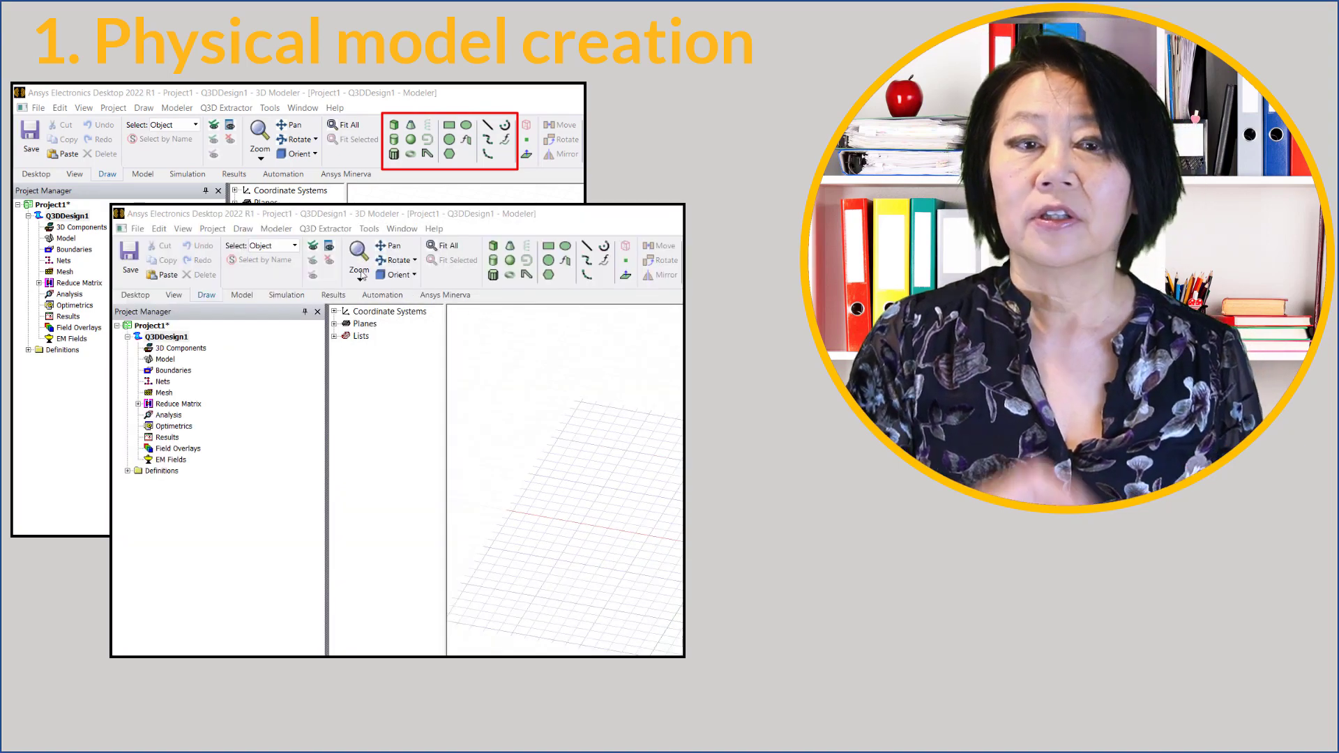
- Show the Modeler menu's Import and SpaceClaim Link options for bringing in geometry
click(275, 227)
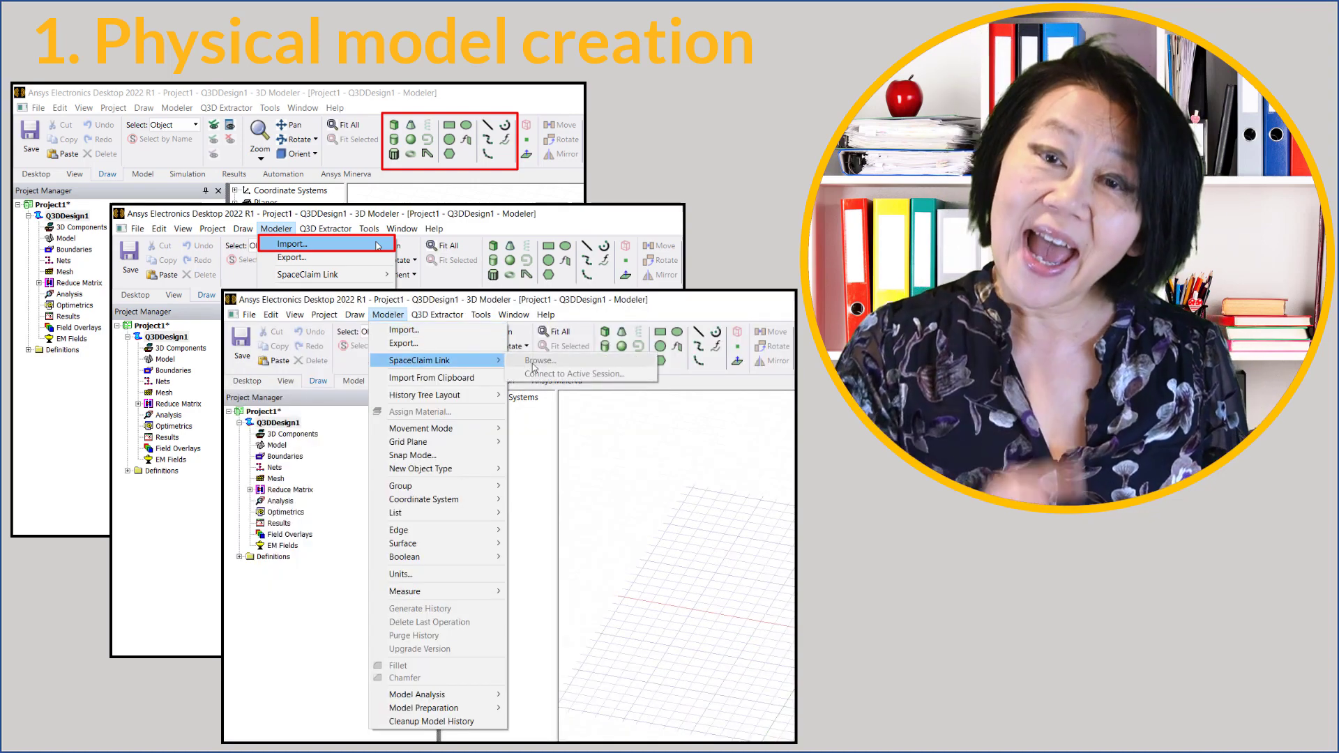
mouse_move(580, 374)
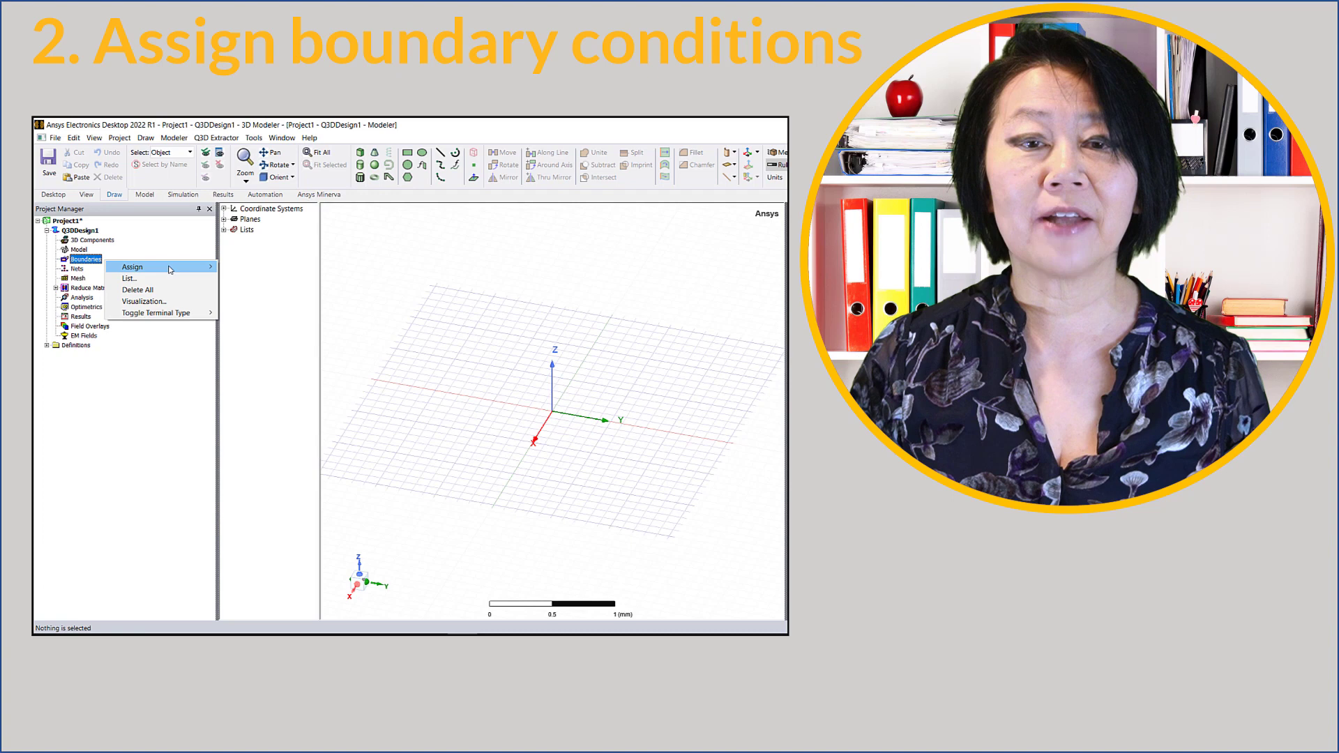
mouse_move(133, 267)
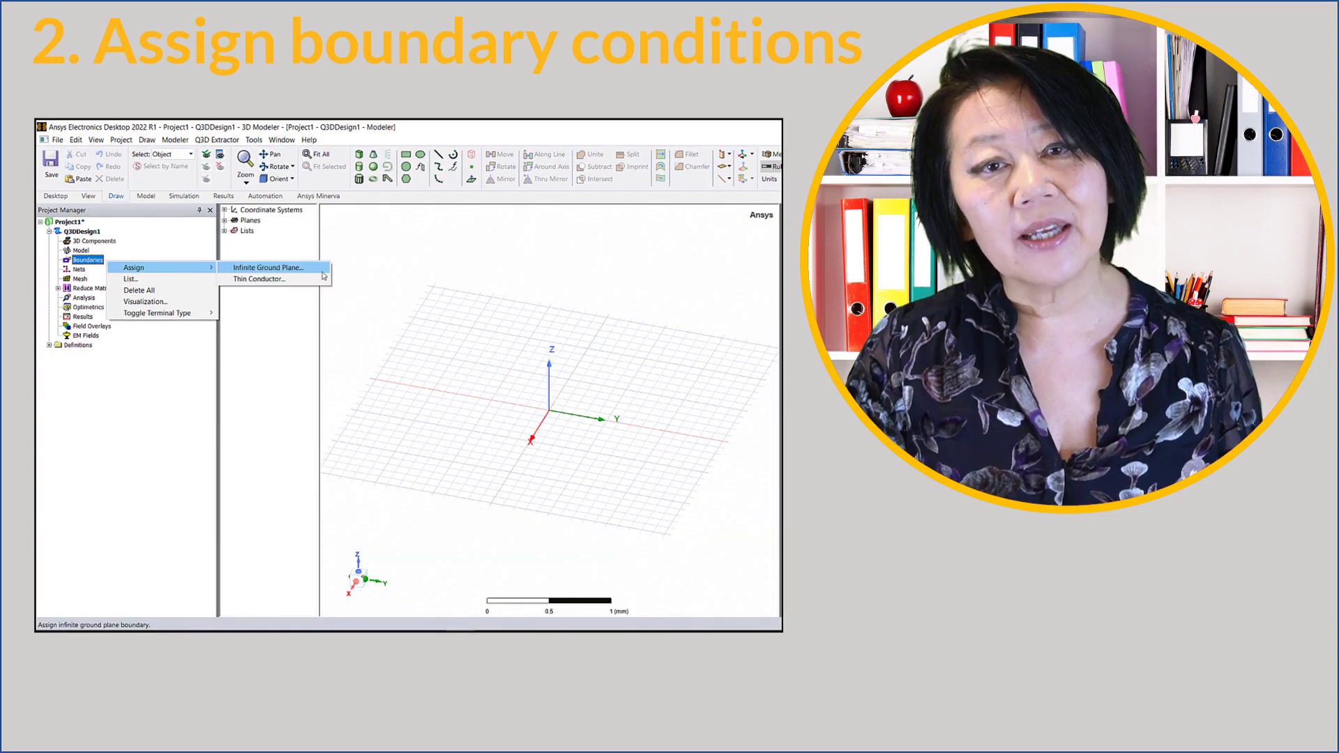
- Assign an Infinite Ground Plane boundary from the Boundaries node and confirm it
click(268, 268)
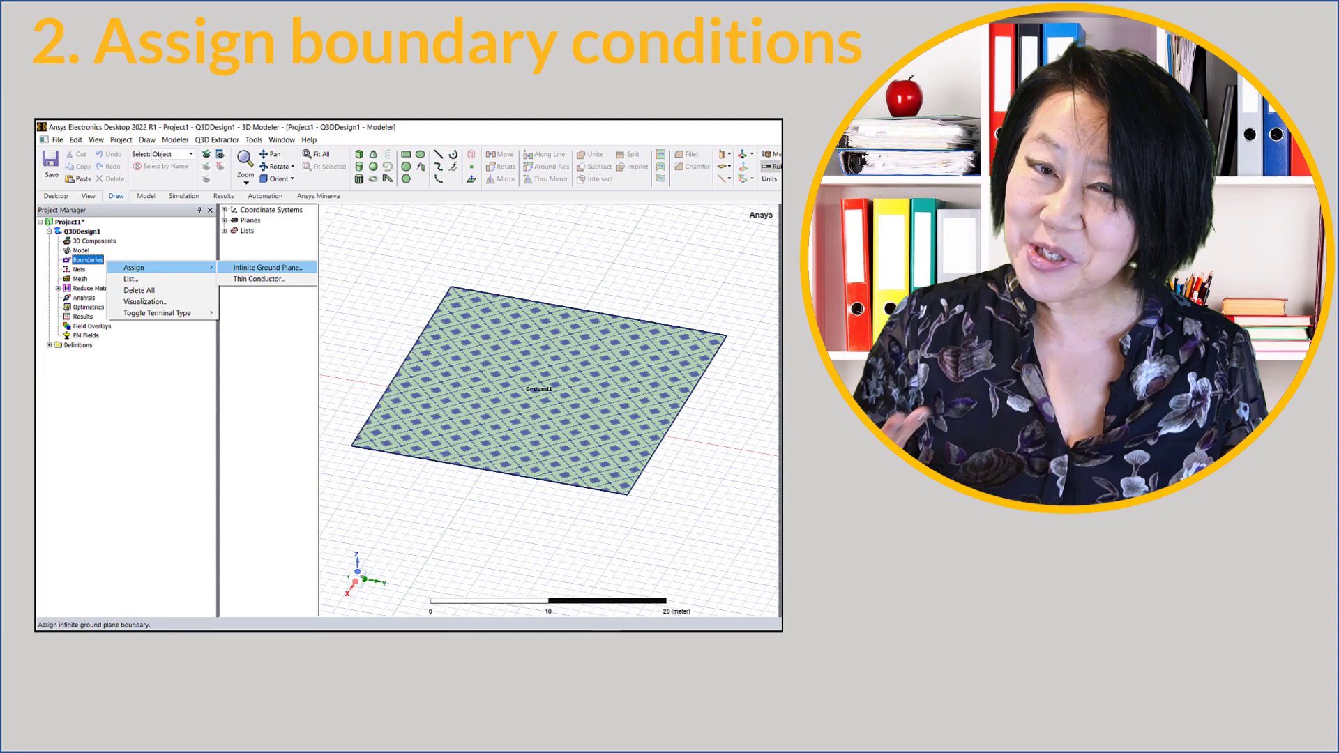
click(265, 268)
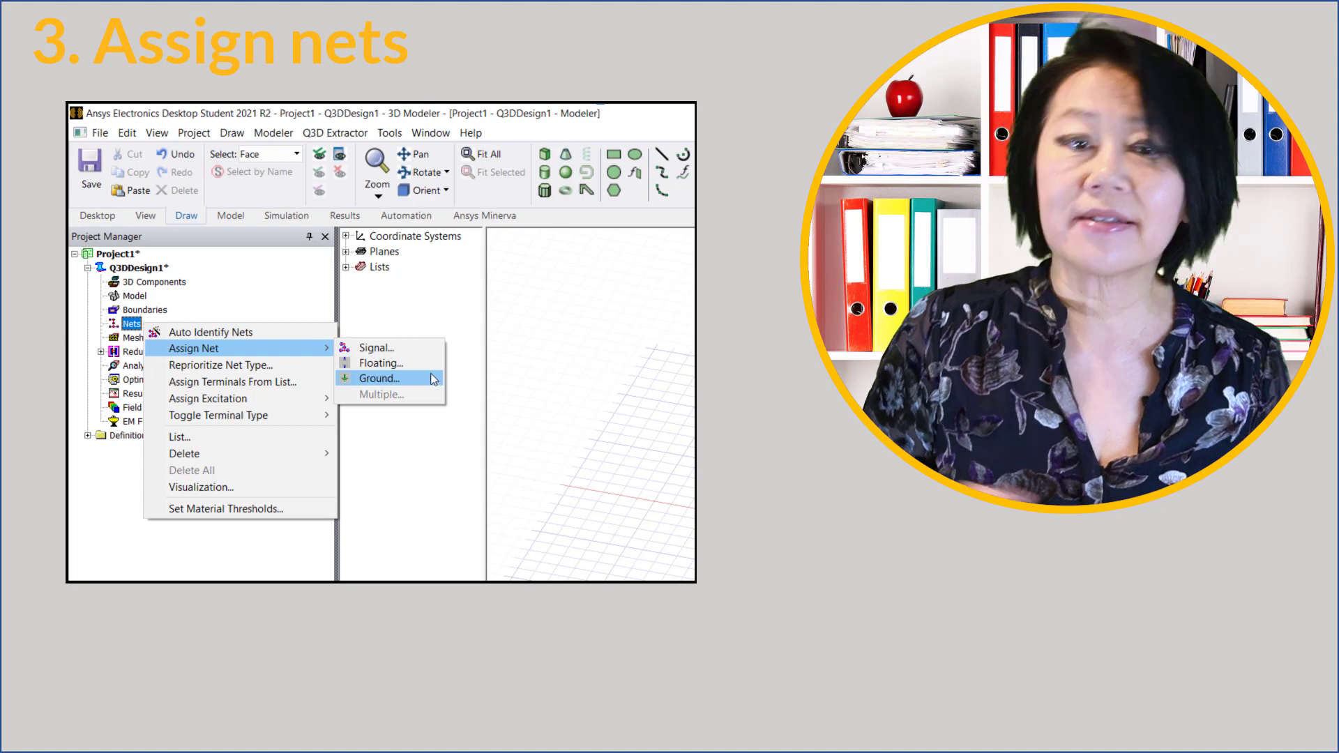
mouse_move(208, 398)
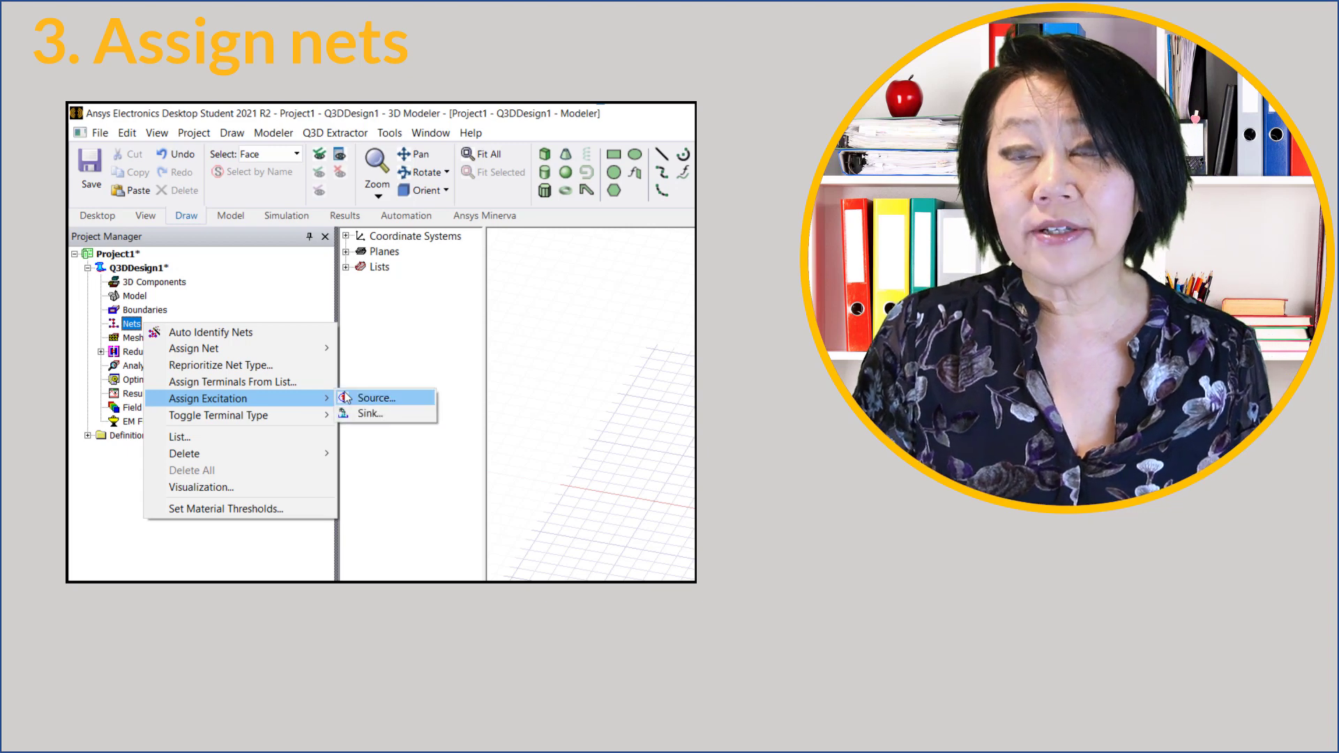
mouse_move(368, 413)
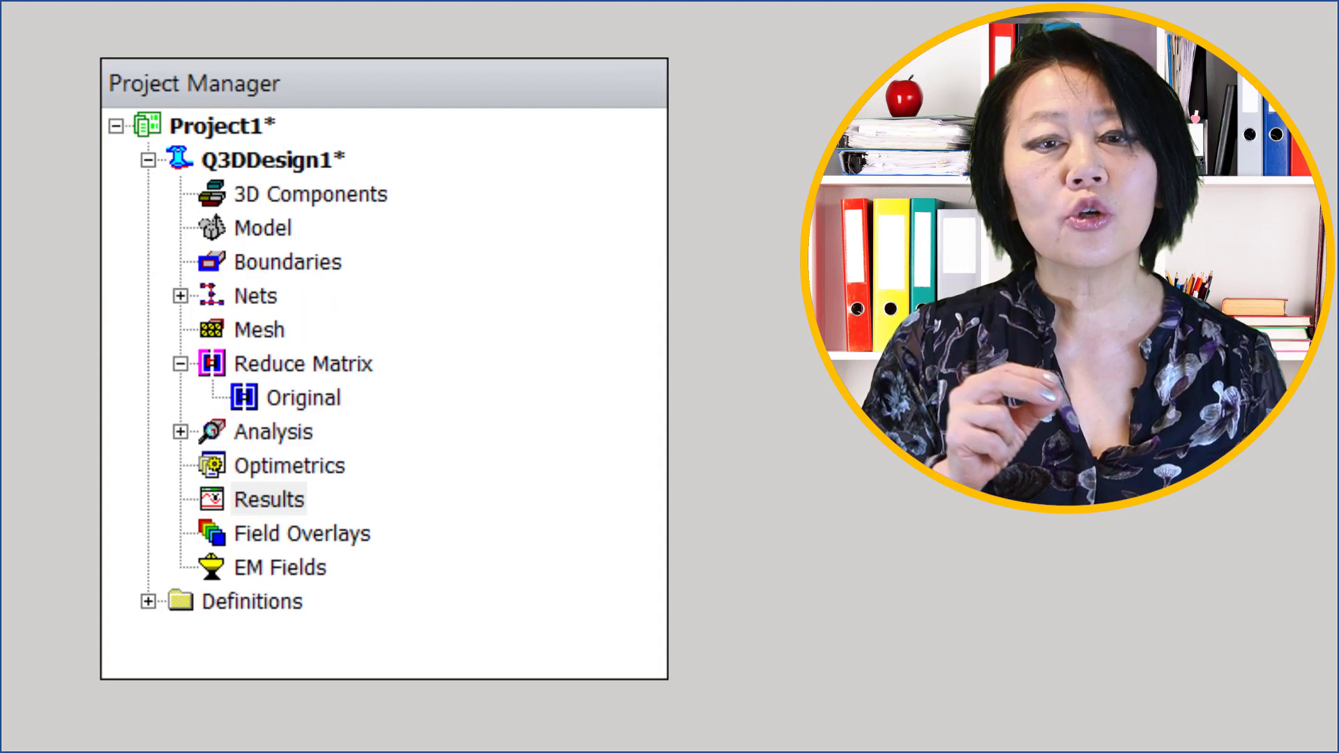
- Add a solution setup and show its CG solver settings with adaptive passes and percent error
click(303, 363)
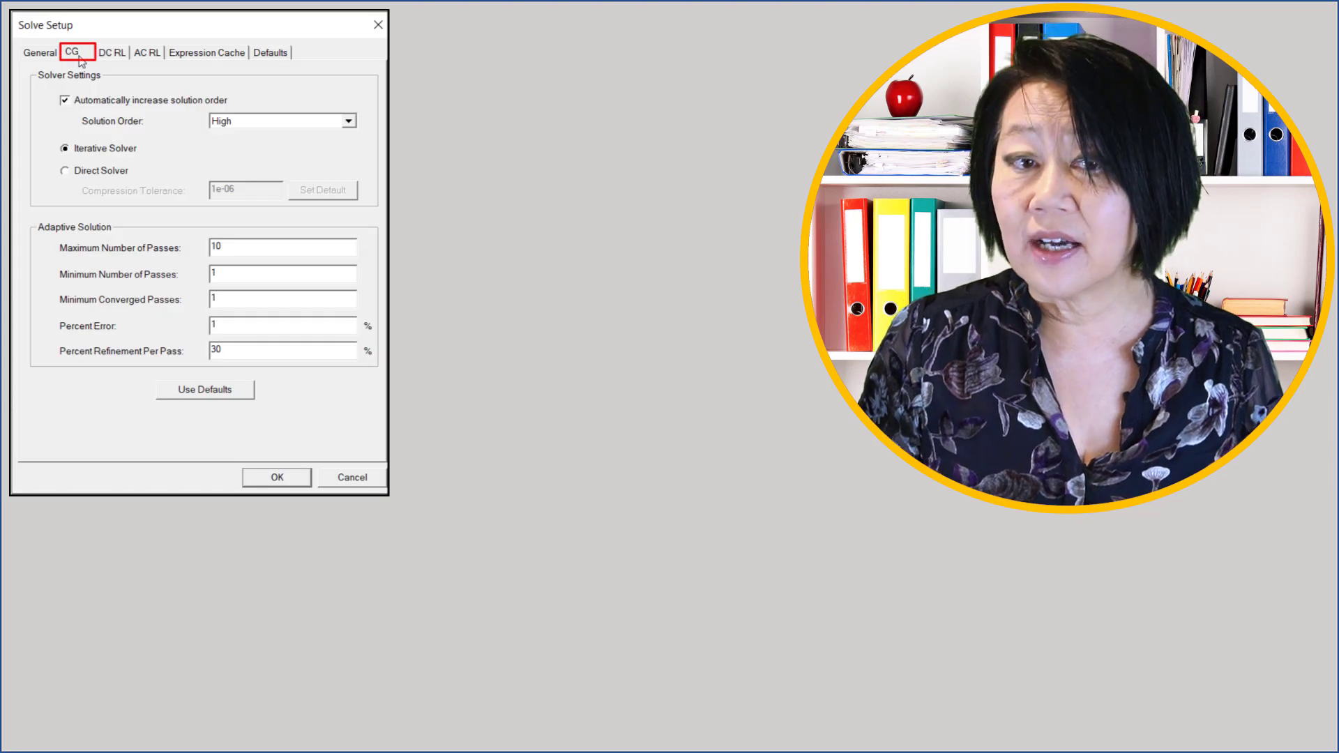
click(375, 175)
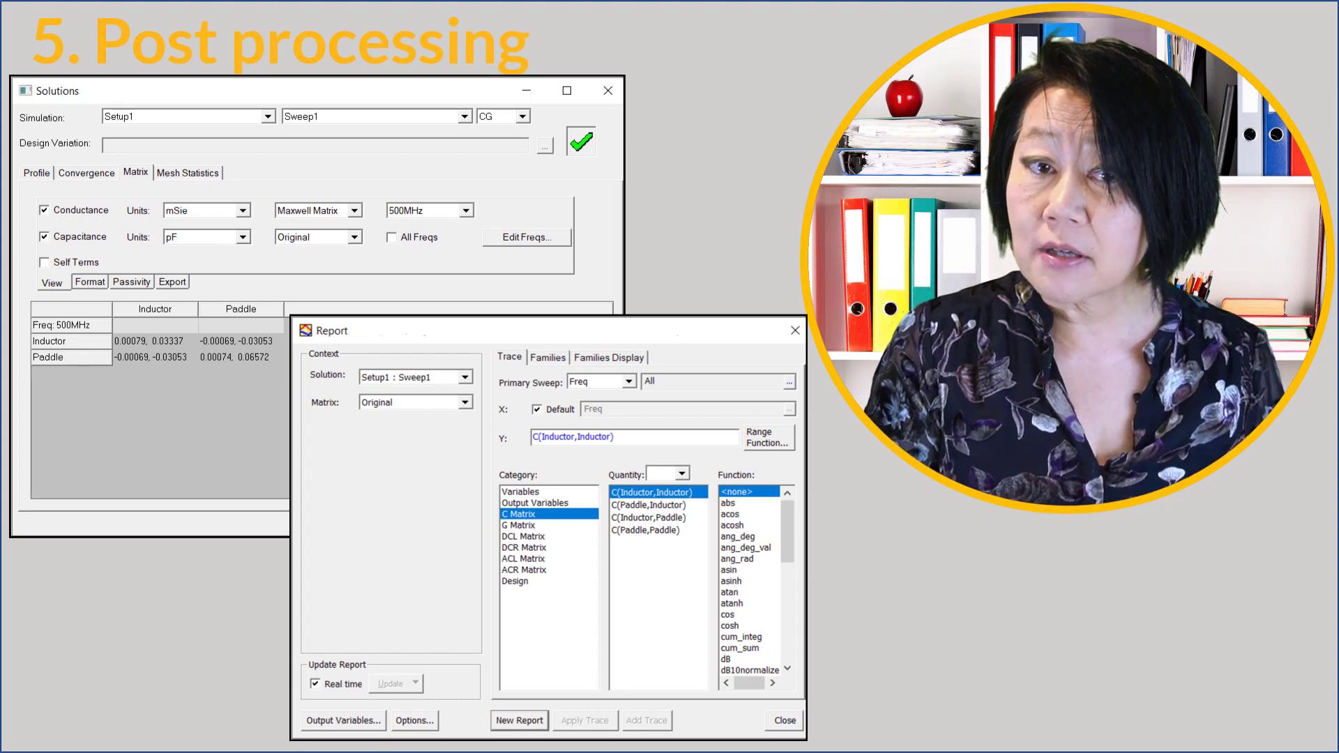
- Show the report's Families sweep variables: width 2mm, Length 3.5mm, thickness 1mm
click(547, 355)
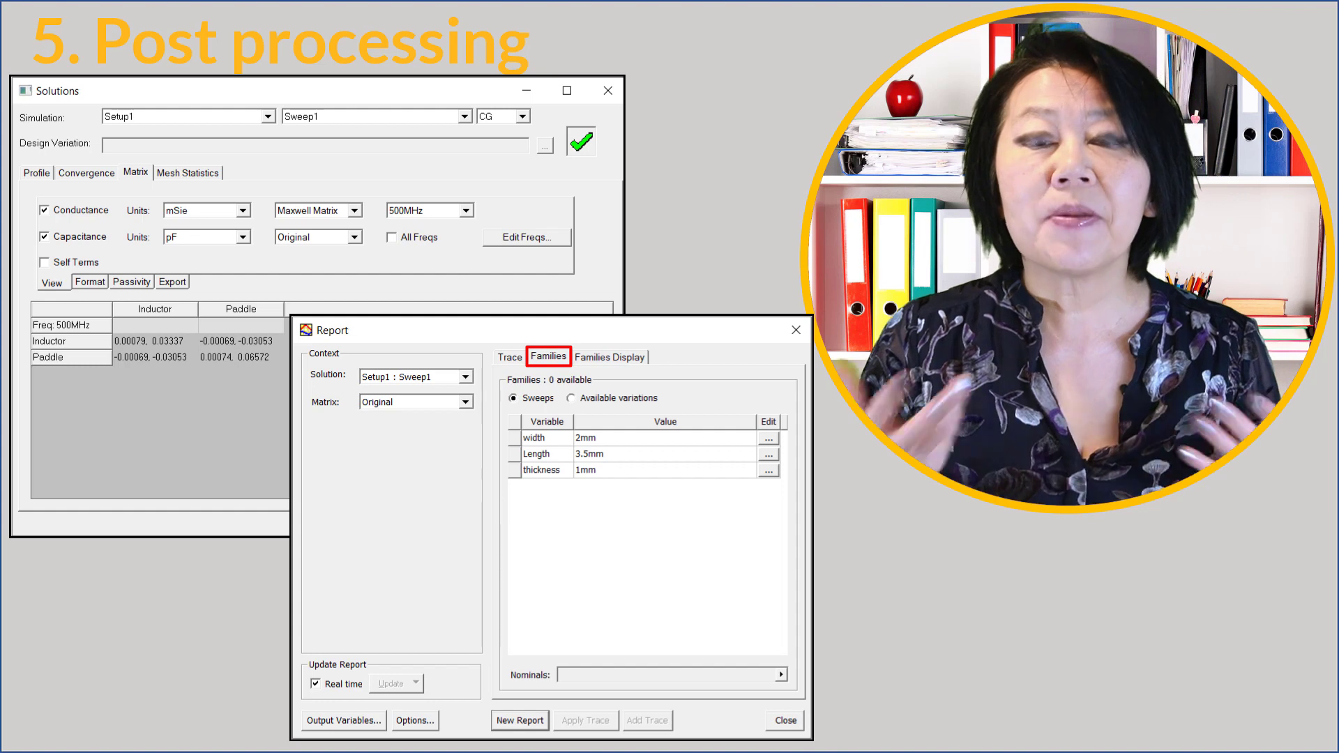